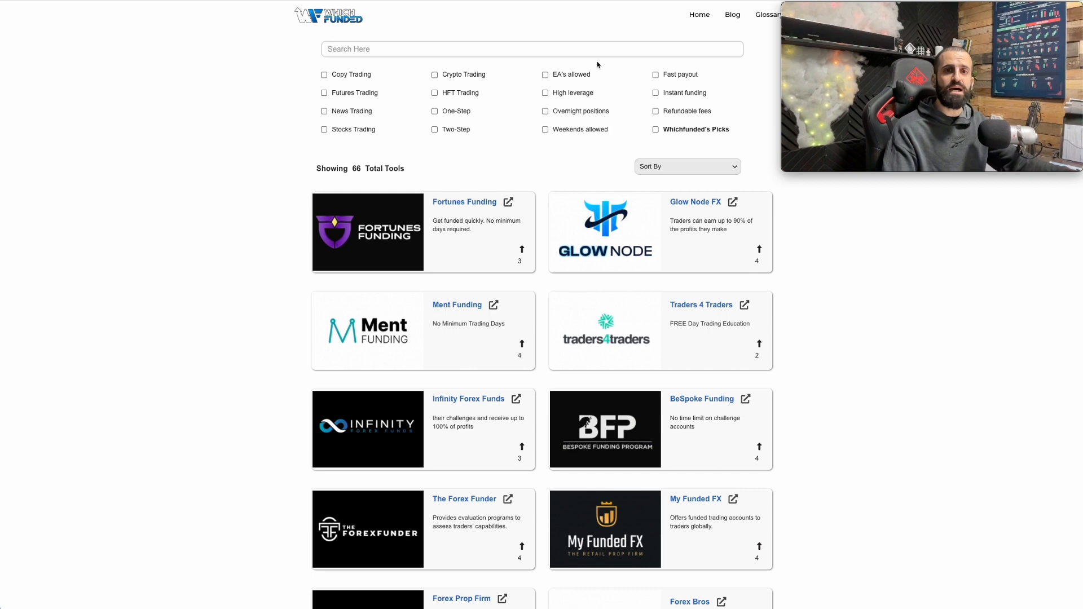
{"action": "mouse_move", "coordinate": [413, 88]}
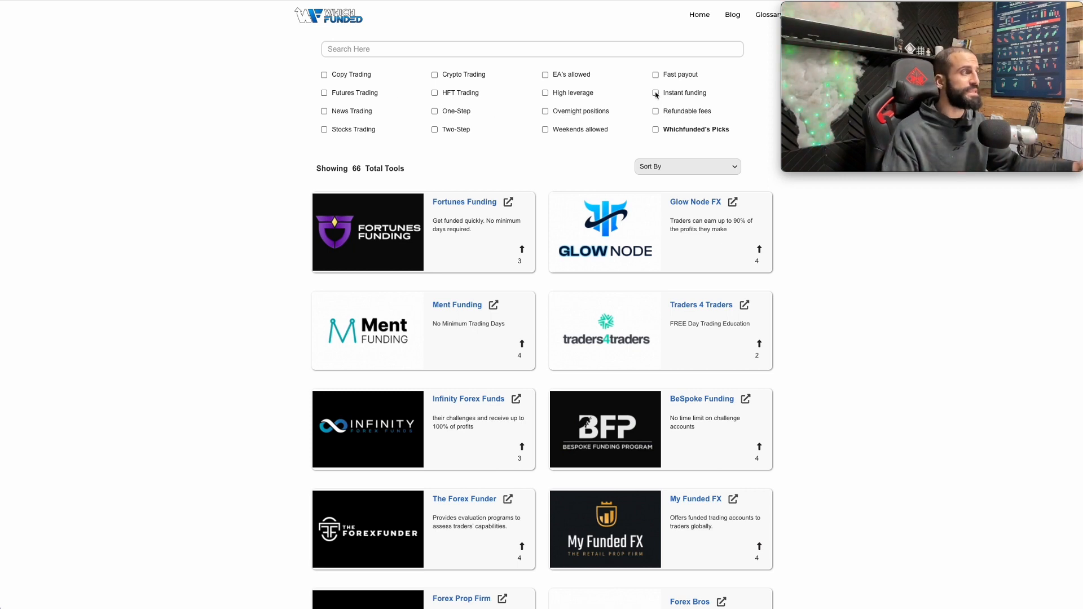
Step: Filter the firm directory to Instant funding and News Trading, then choose the Lark Funding listing
{"action": "left_click", "coordinate": [654, 93]}
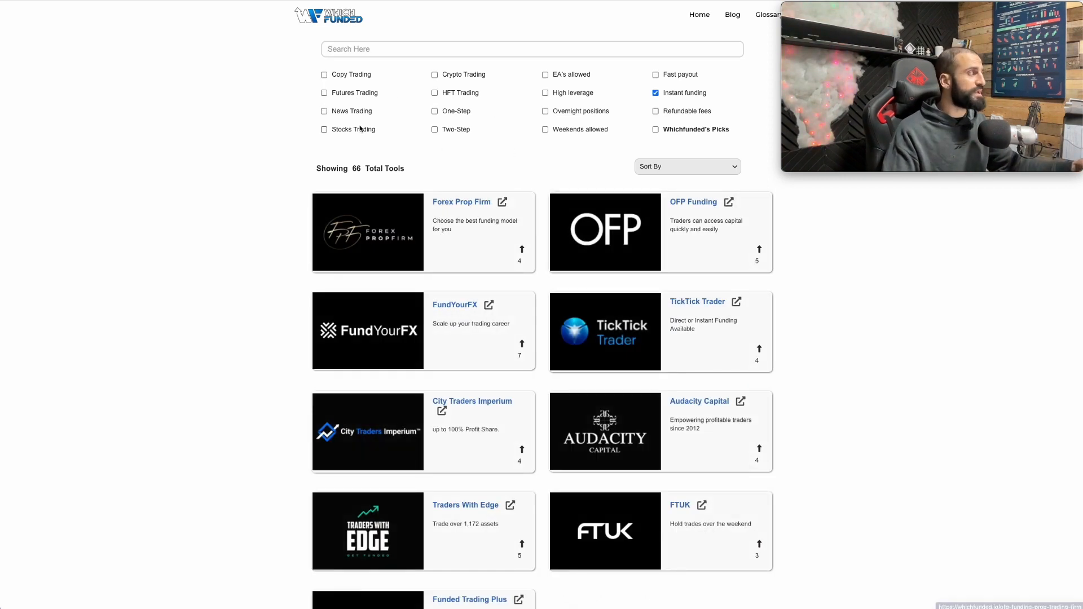
{"action": "left_click", "coordinate": [324, 112]}
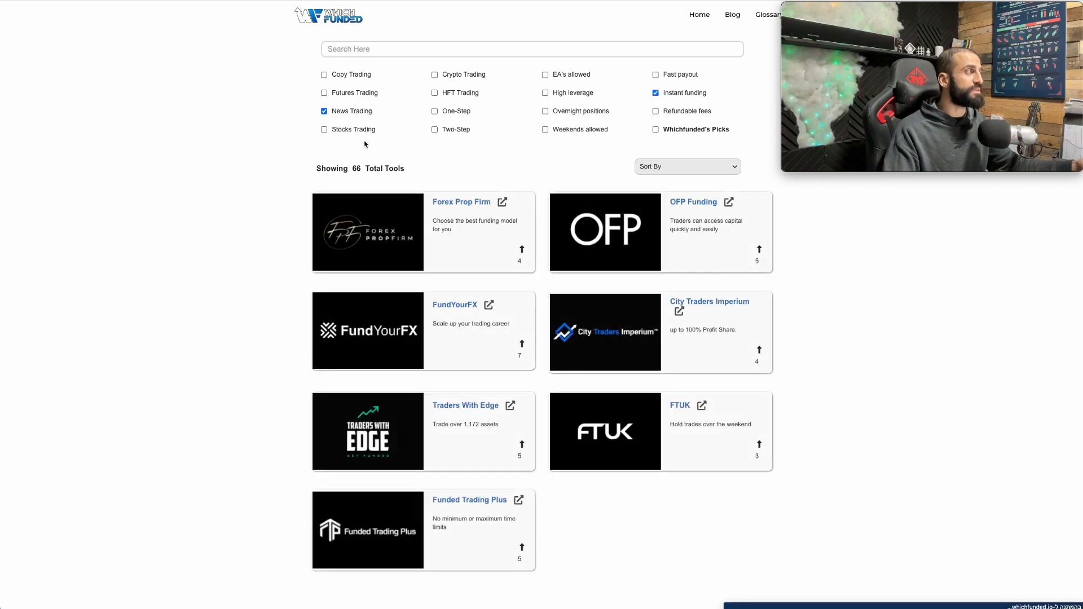
{"action": "left_click", "coordinate": [434, 111]}
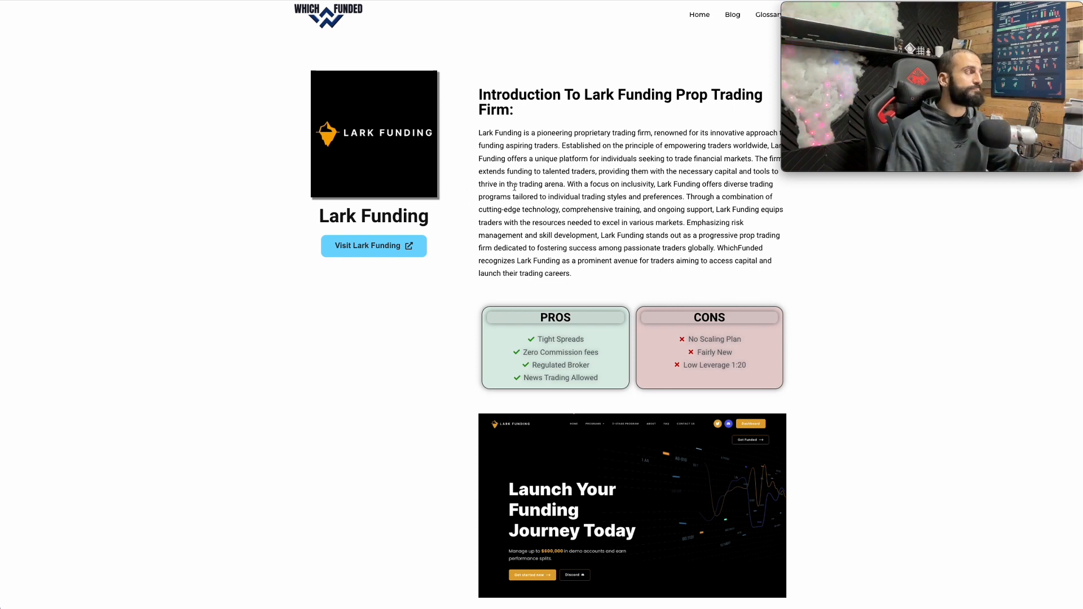
Step: Scroll past the intro, pros/cons and screenshot down to the Program Details table
{"action": "scroll", "scroll_direction": "down", "scroll_amount": 3}
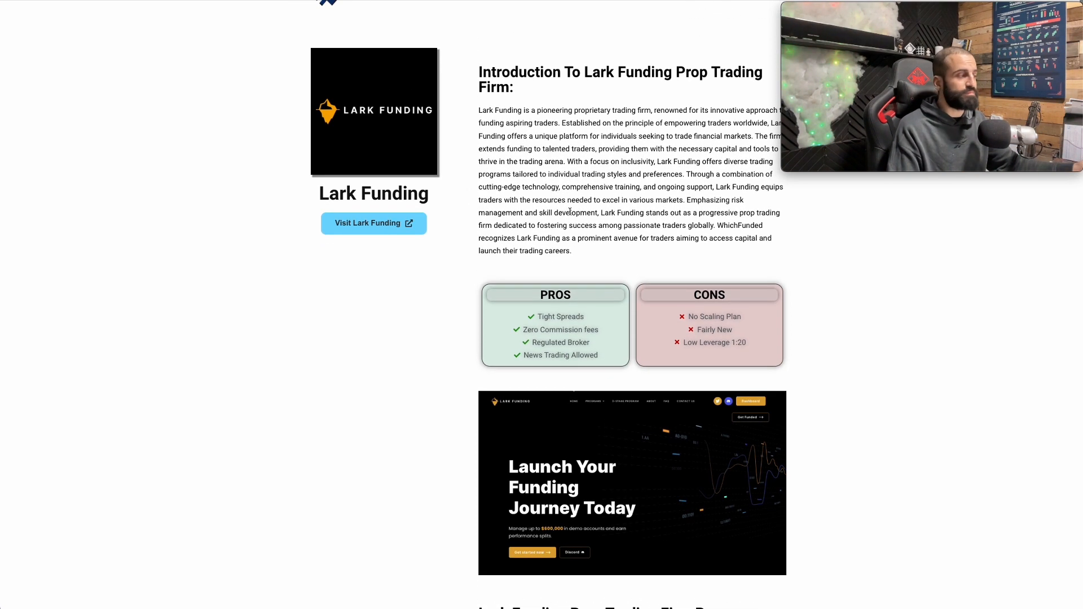
{"action": "scroll", "scroll_direction": "down", "scroll_amount": 3}
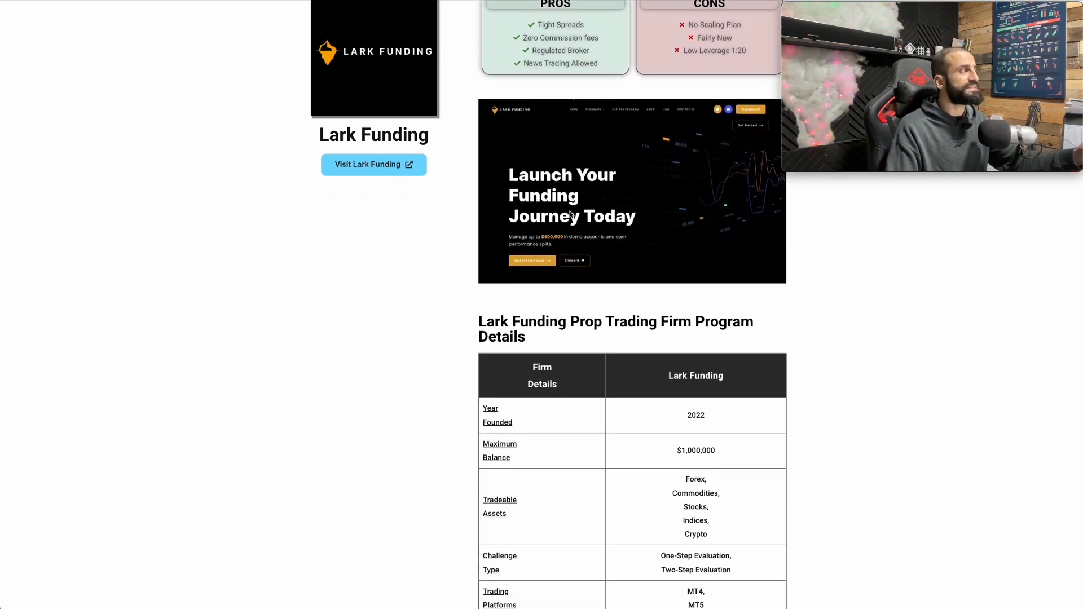
{"action": "scroll", "scroll_direction": "down", "scroll_amount": 3}
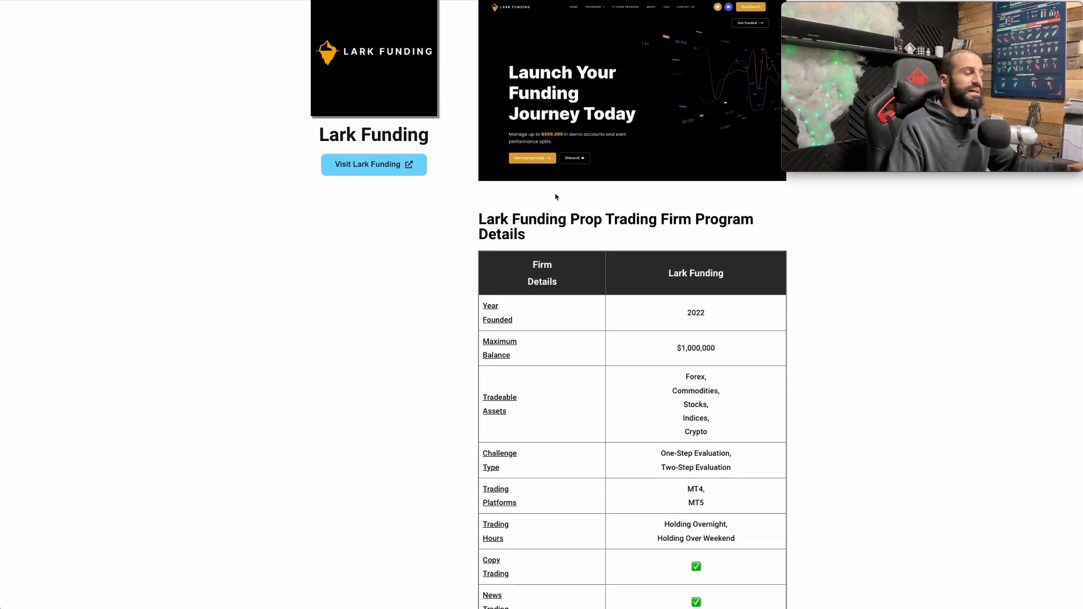
{"action": "scroll", "scroll_direction": "down", "scroll_amount": 3}
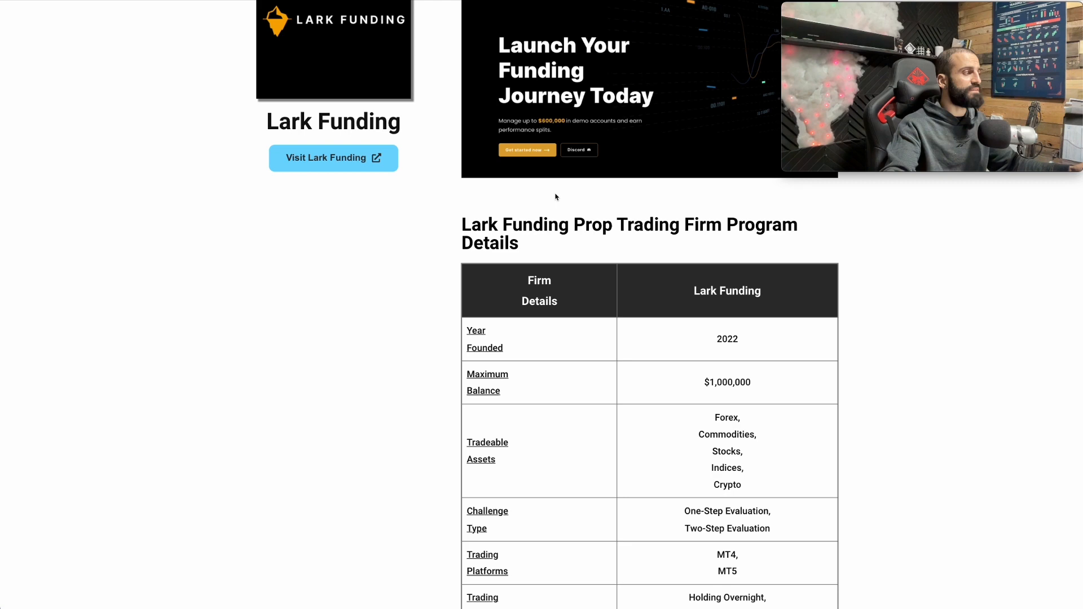
{"action": "scroll", "scroll_direction": "down", "scroll_amount": 3}
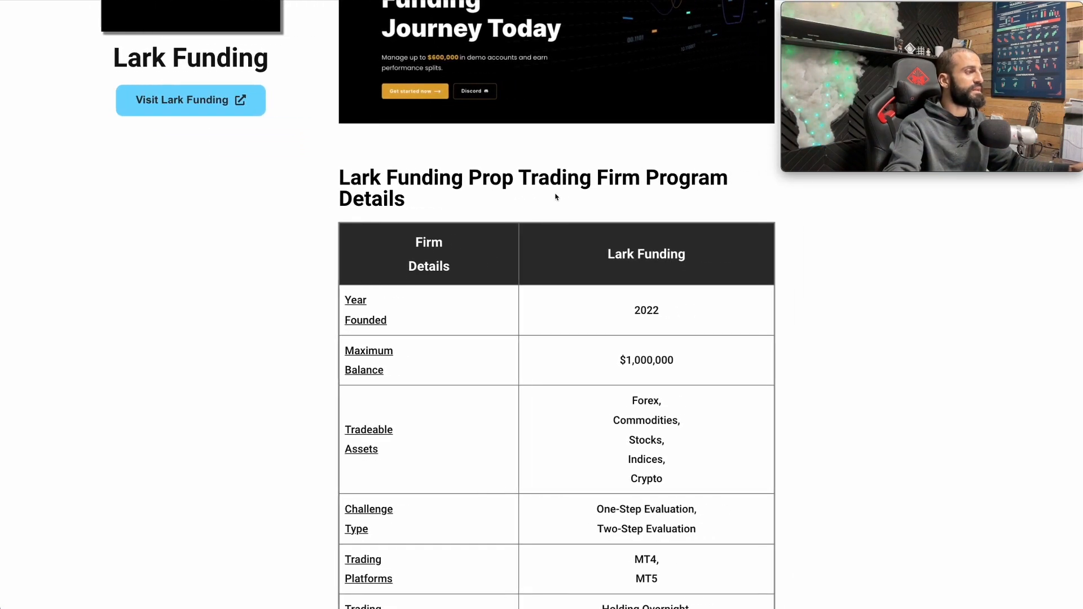
{"action": "scroll", "scroll_direction": "down", "scroll_amount": 3}
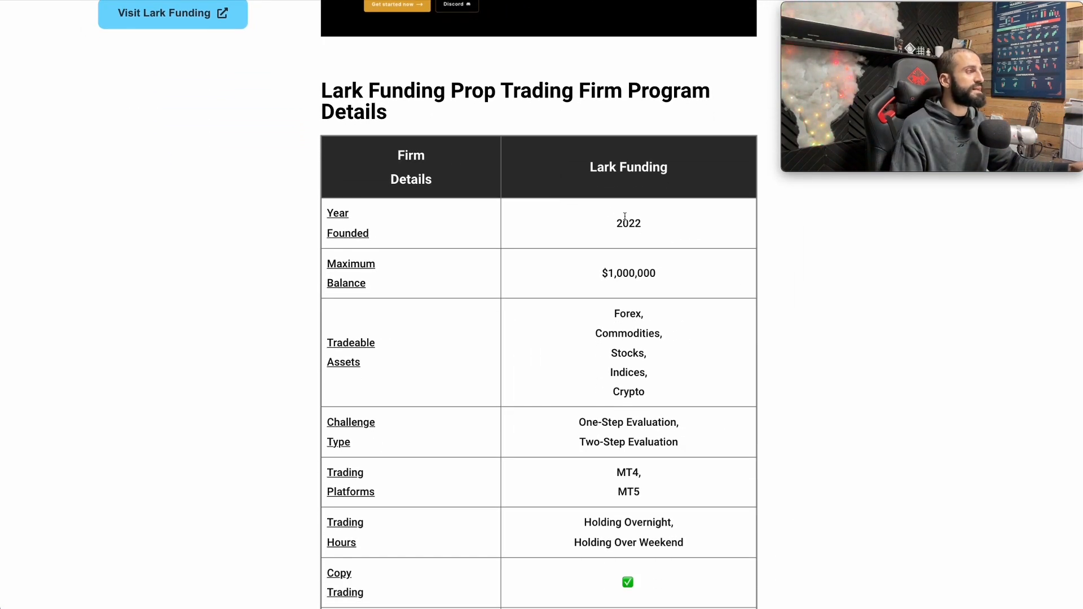
{"action": "scroll", "scroll_direction": "down", "scroll_amount": 3}
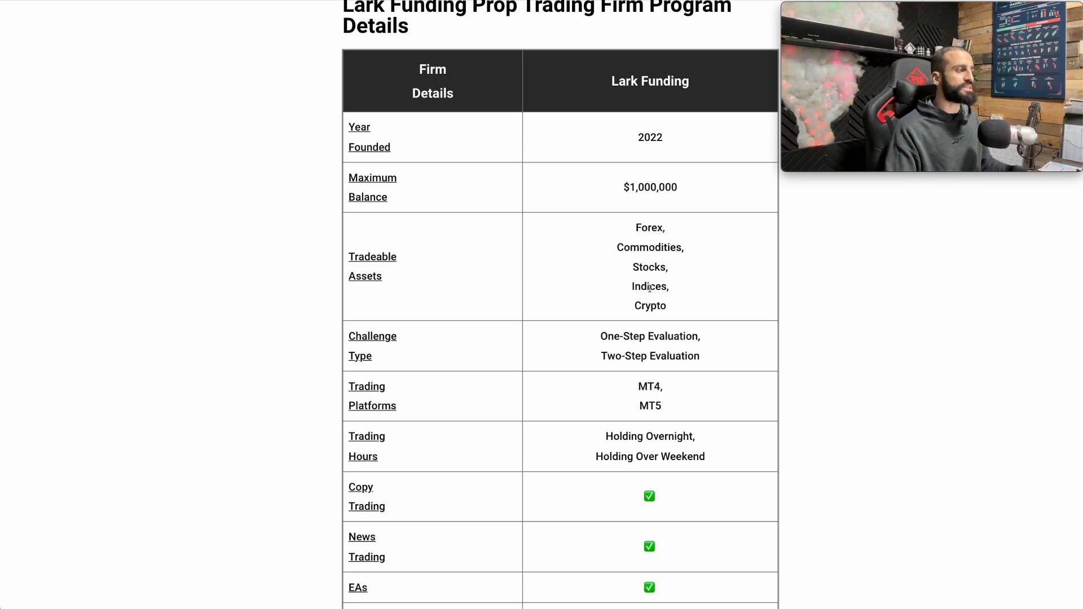
Step: Highlight the One-Step and Two-Step Evaluation challenge types and the MT4/MT5 platforms in the table
{"action": "scroll", "scroll_direction": "down", "scroll_amount": 3}
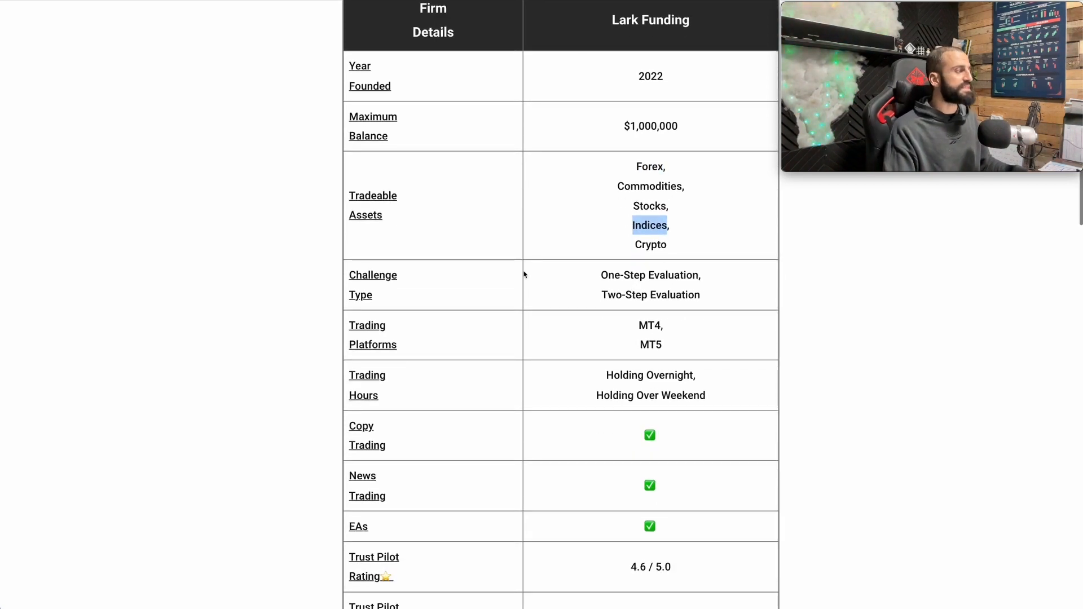
{"action": "mouse_move", "coordinate": [314, 281]}
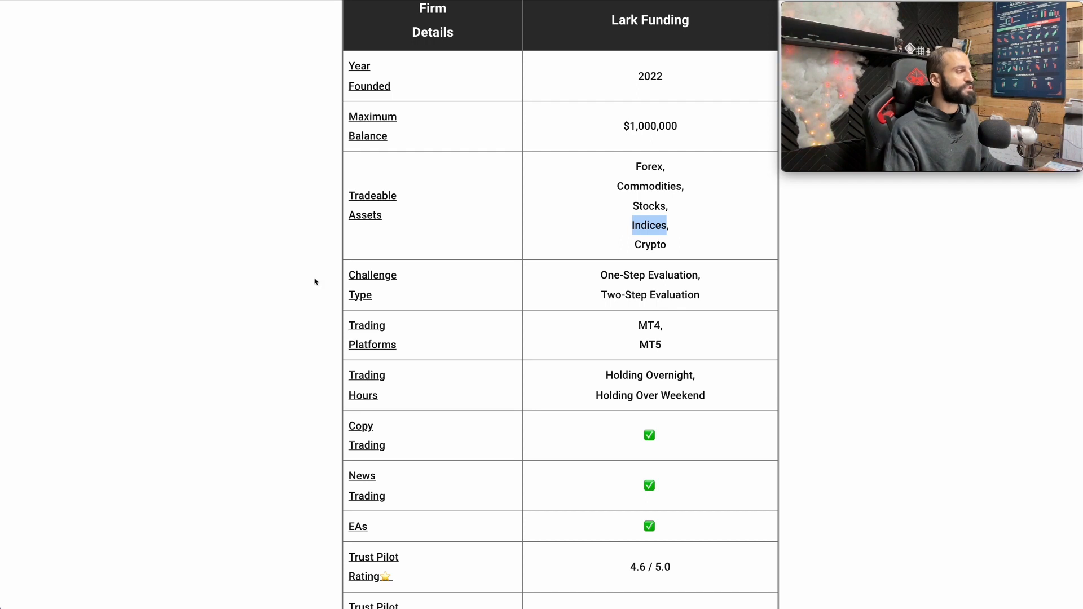
{"action": "double_click", "coordinate": [650, 276]}
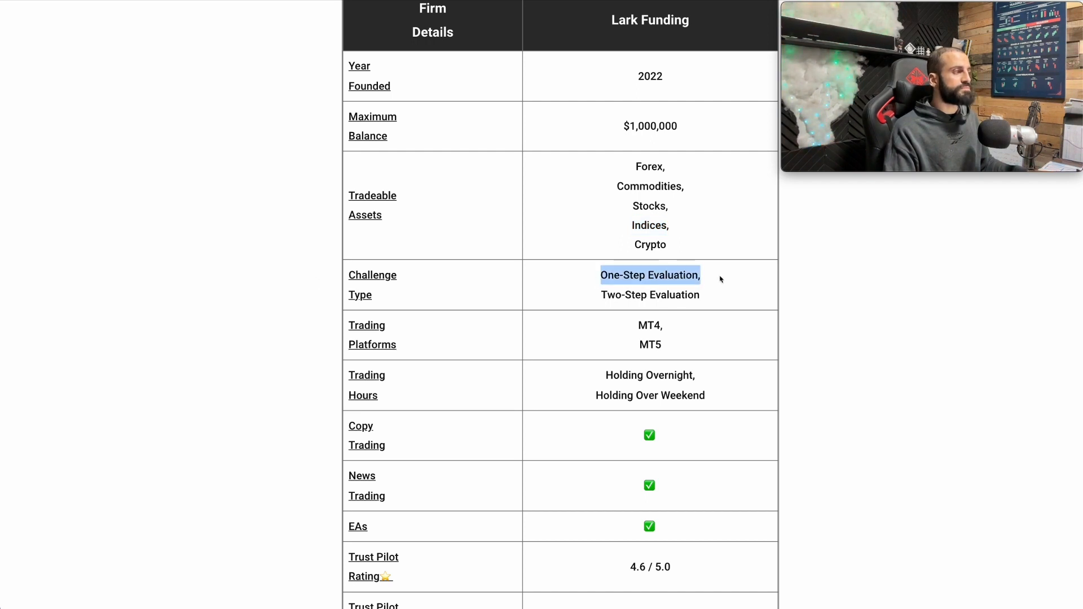
{"action": "left_click_drag", "start_coordinate": [699, 276], "coordinate": [700, 294]}
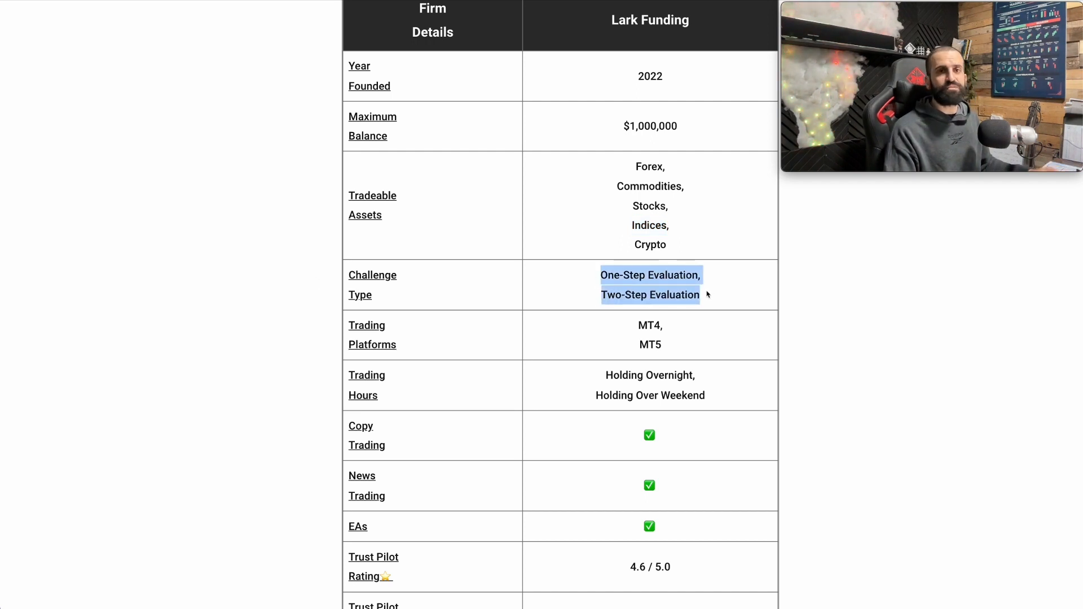
{"action": "scroll", "scroll_direction": "down", "scroll_amount": 3}
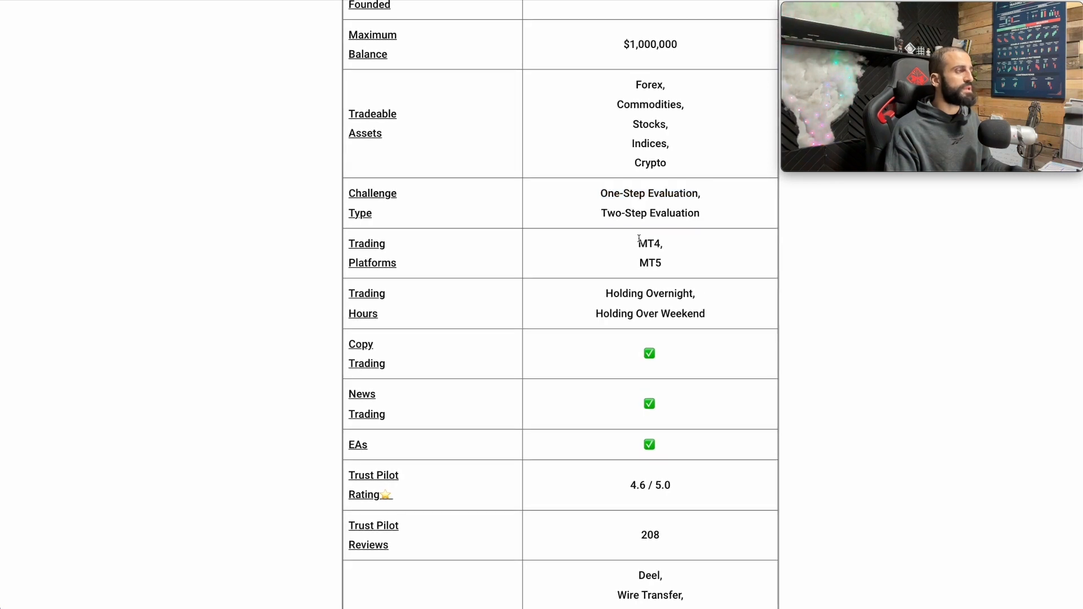
{"action": "left_click_drag", "start_coordinate": [636, 243], "coordinate": [662, 263]}
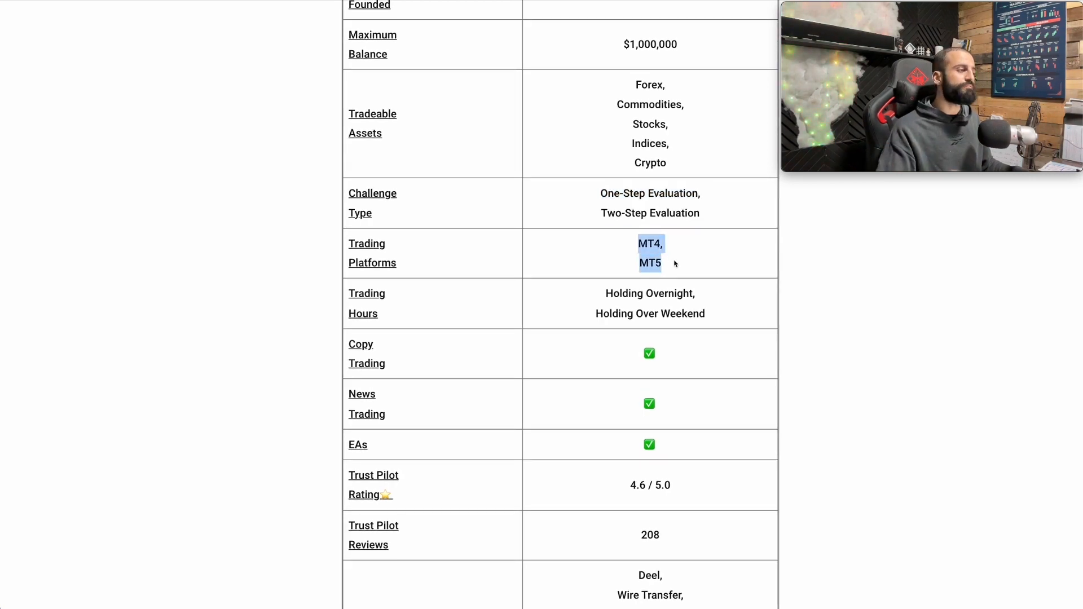
{"action": "mouse_move", "coordinate": [448, 284]}
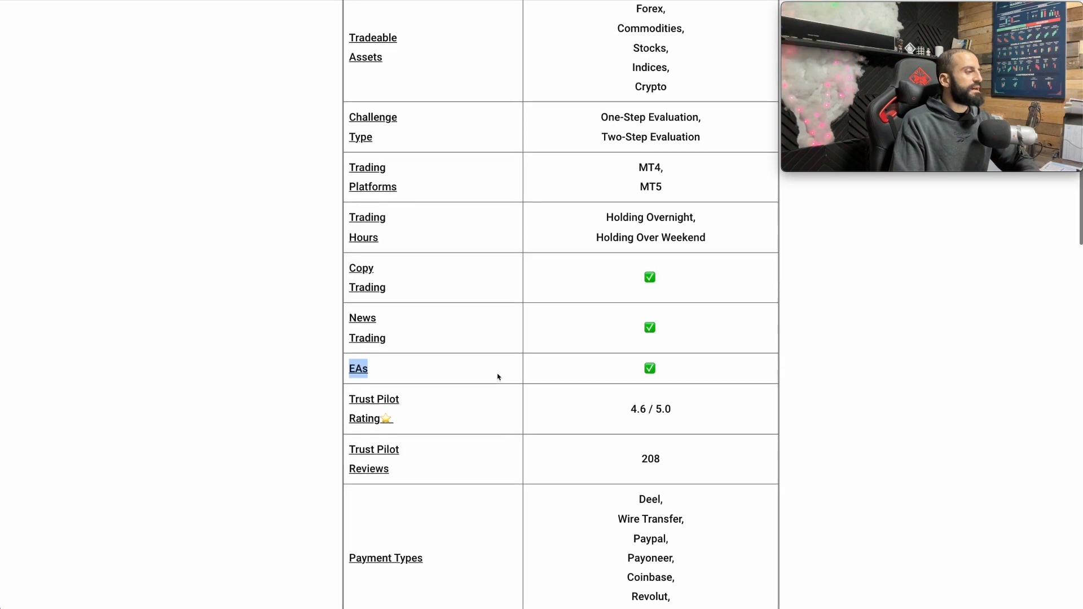
Step: Scroll on through trading hours, copy/news trading, EAs, Trustpilot ratings and payment types
{"action": "scroll", "scroll_direction": "down", "scroll_amount": 3}
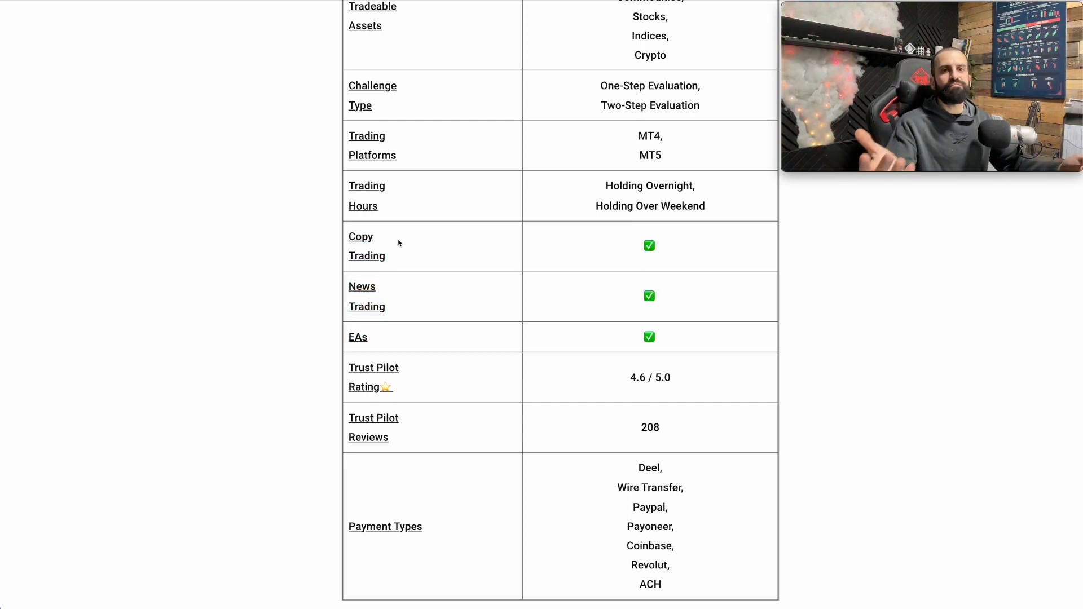
{"action": "scroll", "scroll_direction": "down", "scroll_amount": 3}
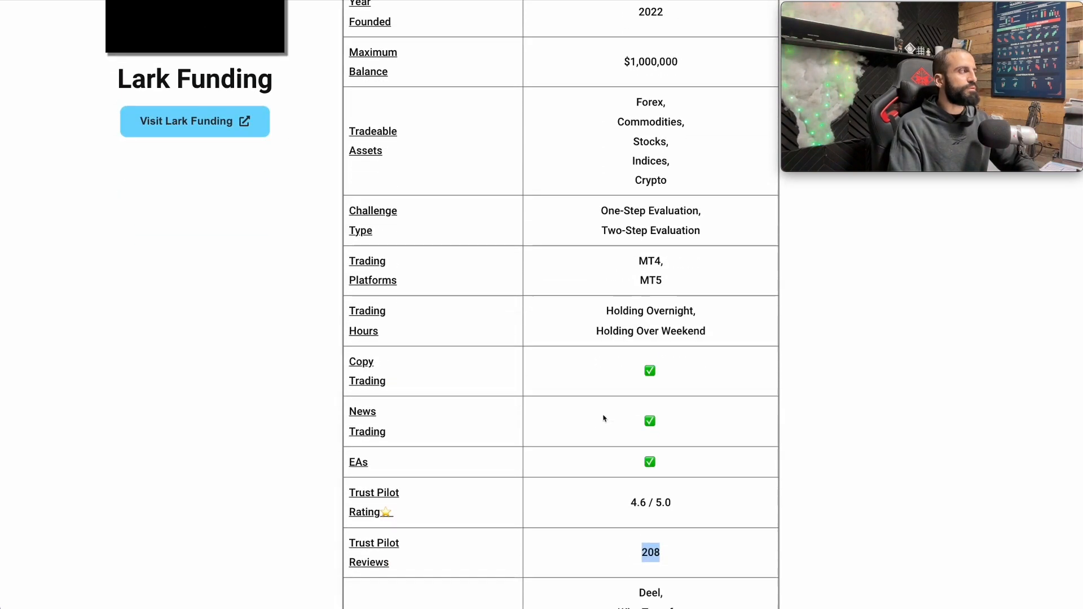
{"action": "scroll", "scroll_direction": "down", "scroll_amount": 3}
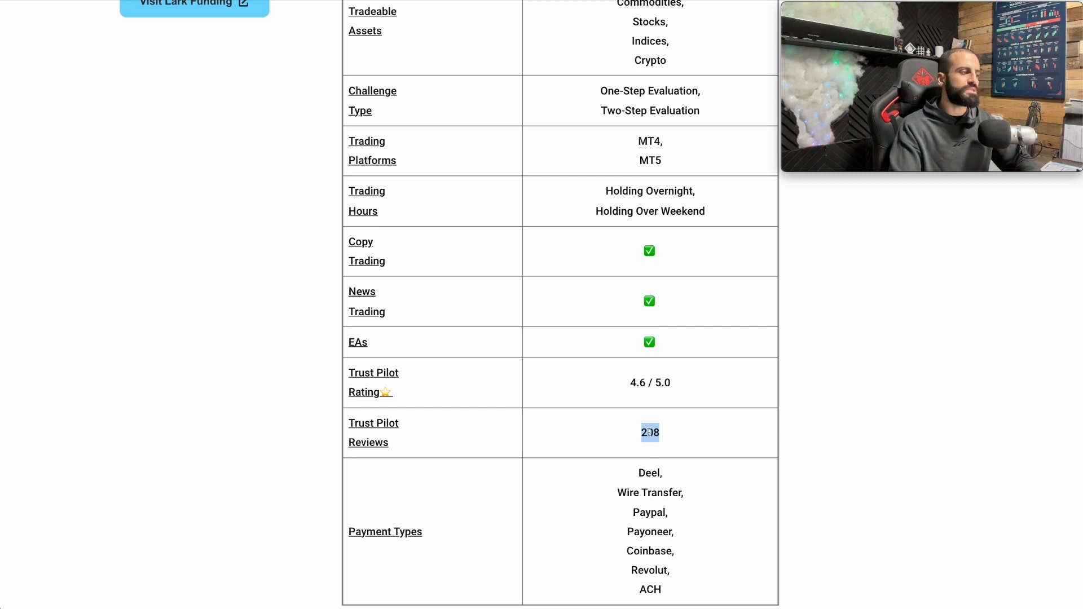
Step: Scroll past Payment Types to the Challenges Options heading, highlighting rows along the way
{"action": "scroll", "scroll_direction": "down", "scroll_amount": 3}
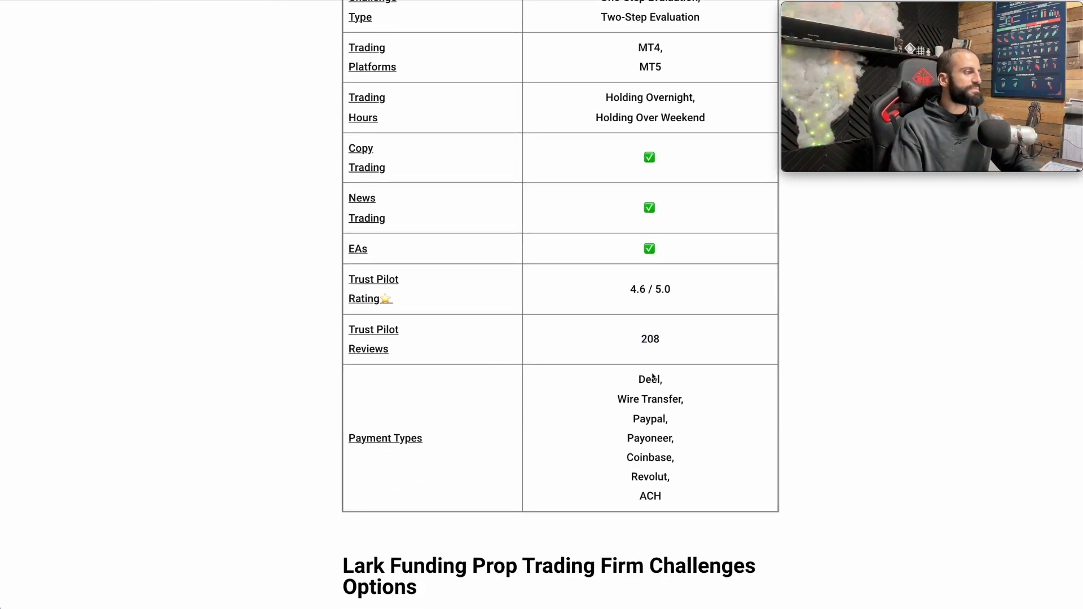
{"action": "double_click", "coordinate": [649, 398]}
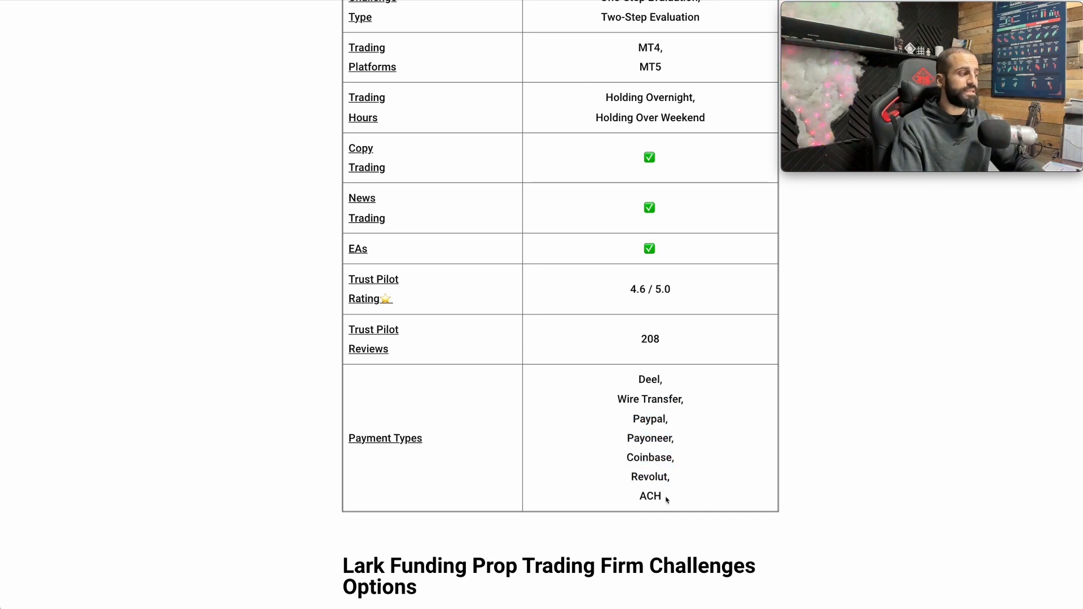
{"action": "double_click", "coordinate": [649, 496]}
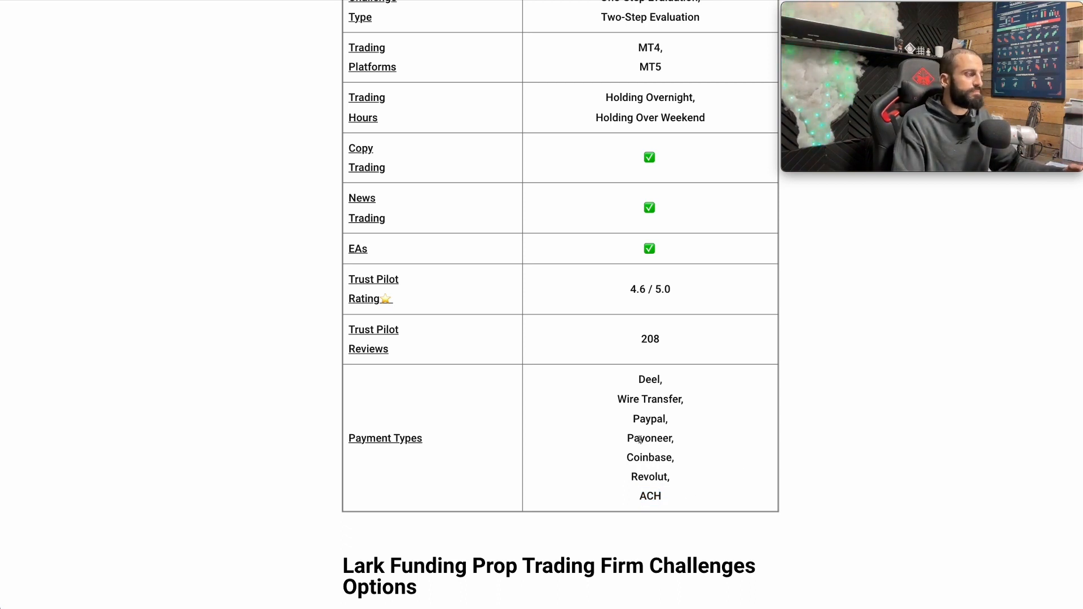
{"action": "double_click", "coordinate": [648, 457]}
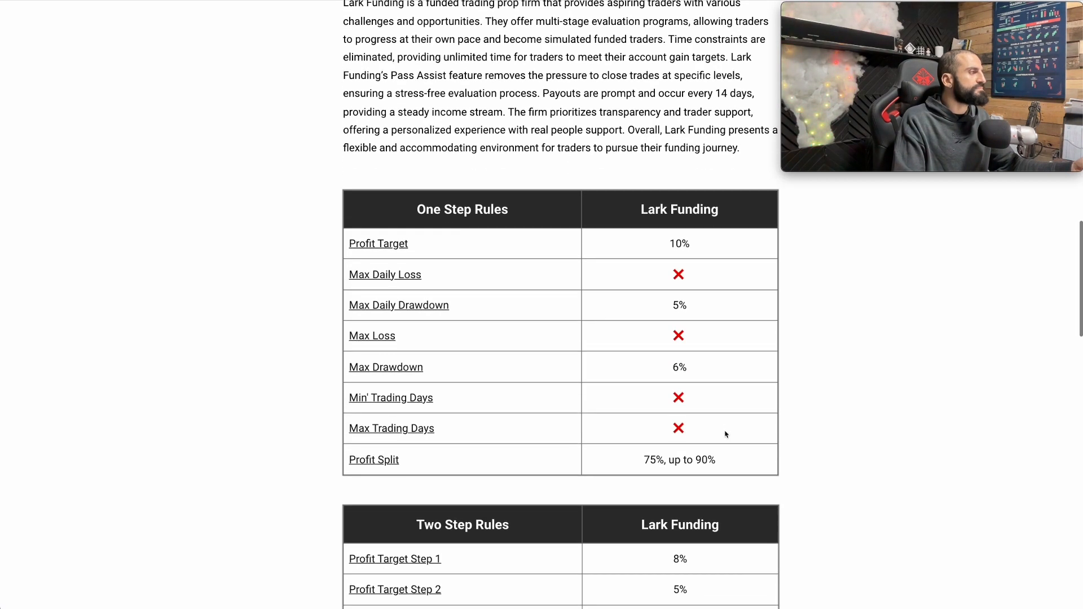
Step: Read the One Step Rules table and scroll down to the Two Step Rules table
{"action": "double_click", "coordinate": [378, 244]}
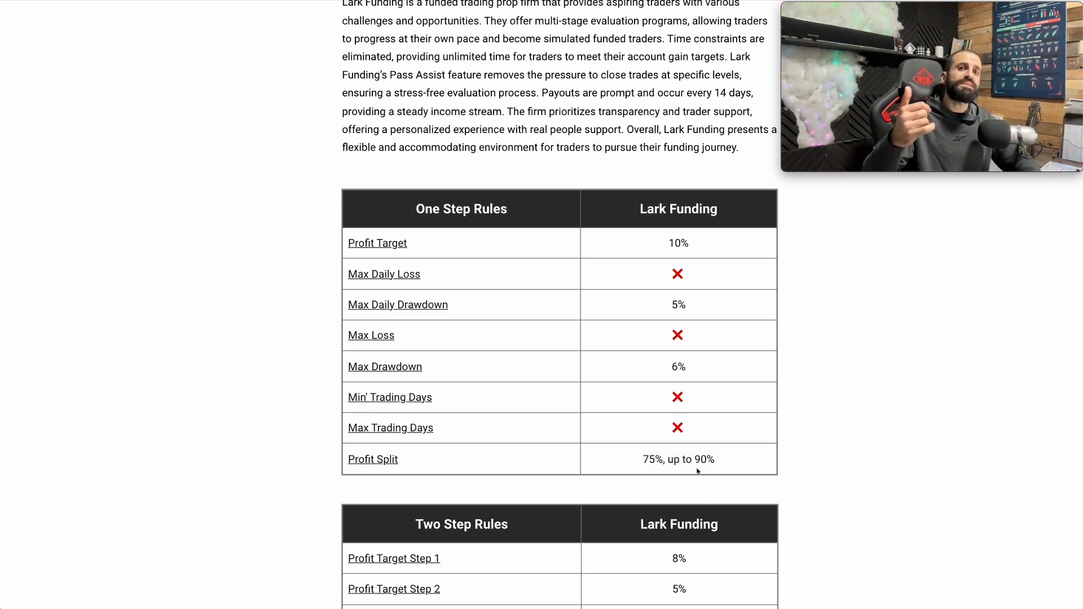
{"action": "scroll", "scroll_direction": "down", "scroll_amount": 3}
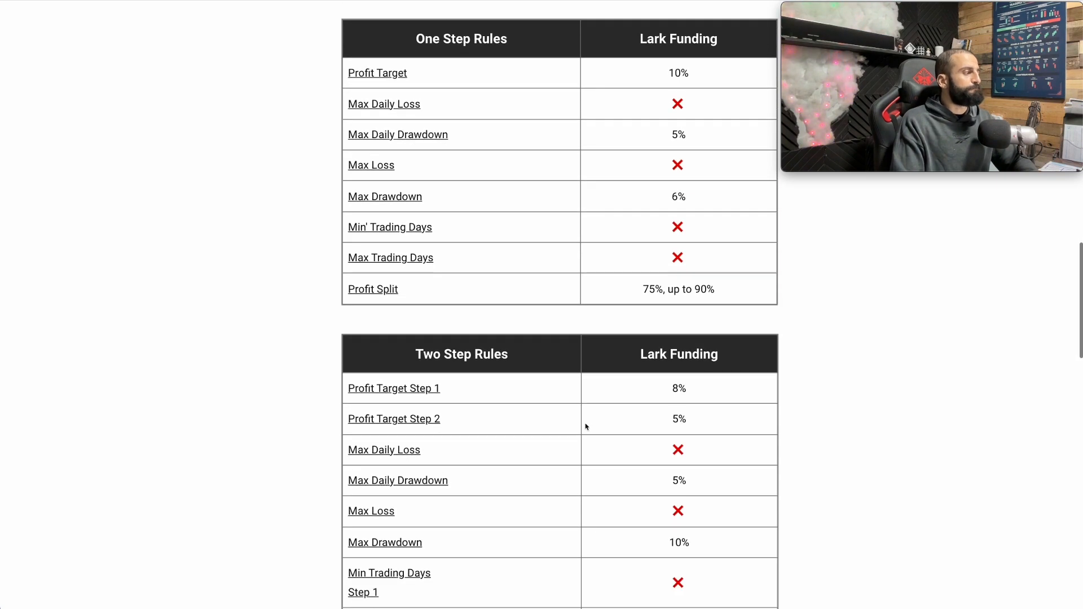
Step: Scroll through the Two Step Rules down to the Challenge Pricing table
{"action": "scroll", "scroll_direction": "down", "scroll_amount": 3}
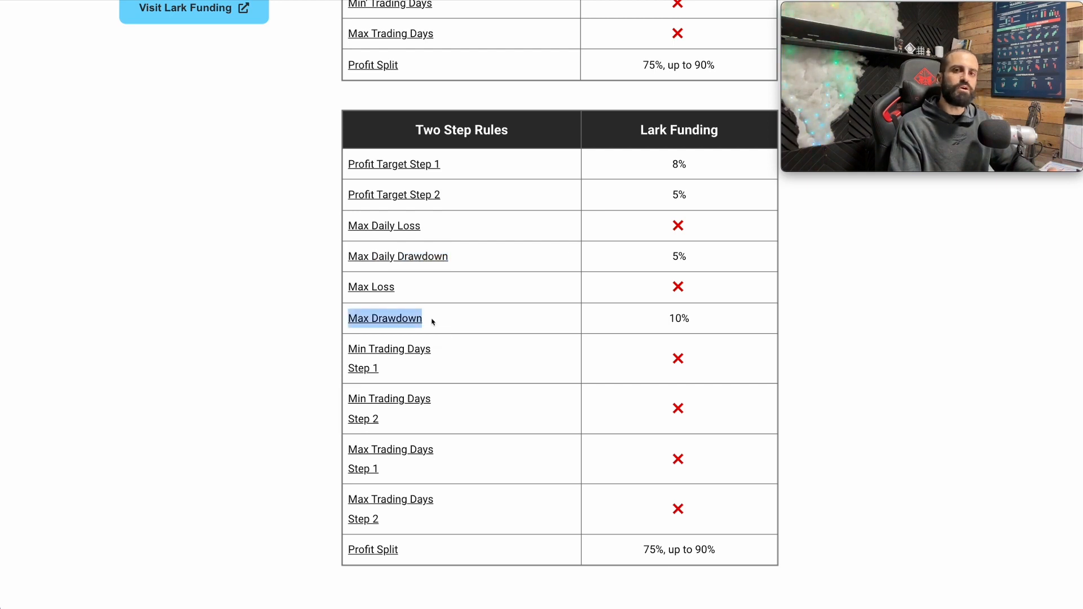
{"action": "mouse_move", "coordinate": [416, 376]}
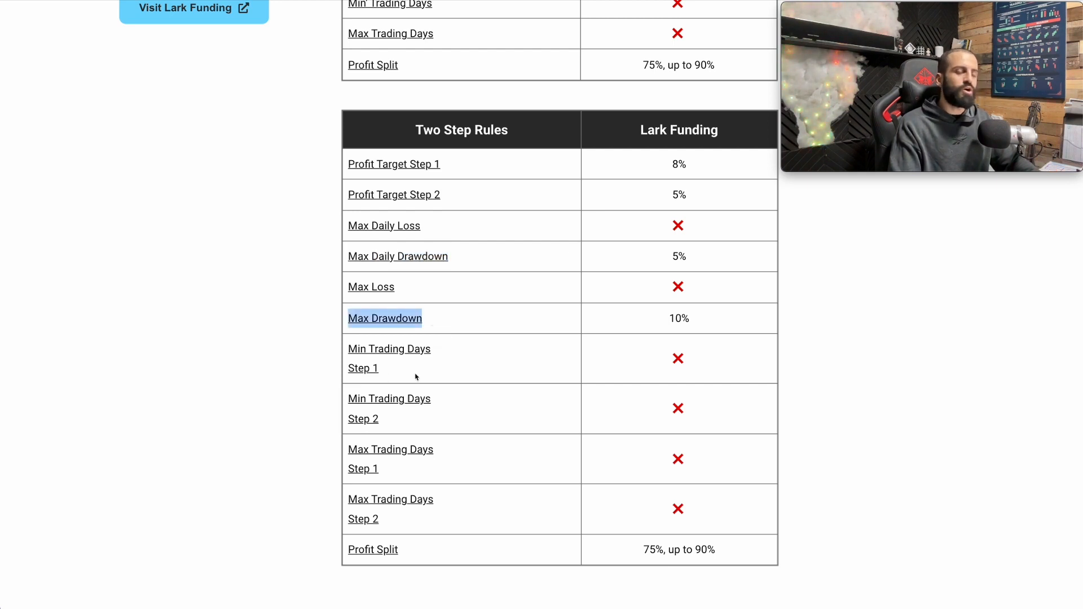
{"action": "scroll", "scroll_direction": "down", "scroll_amount": 3}
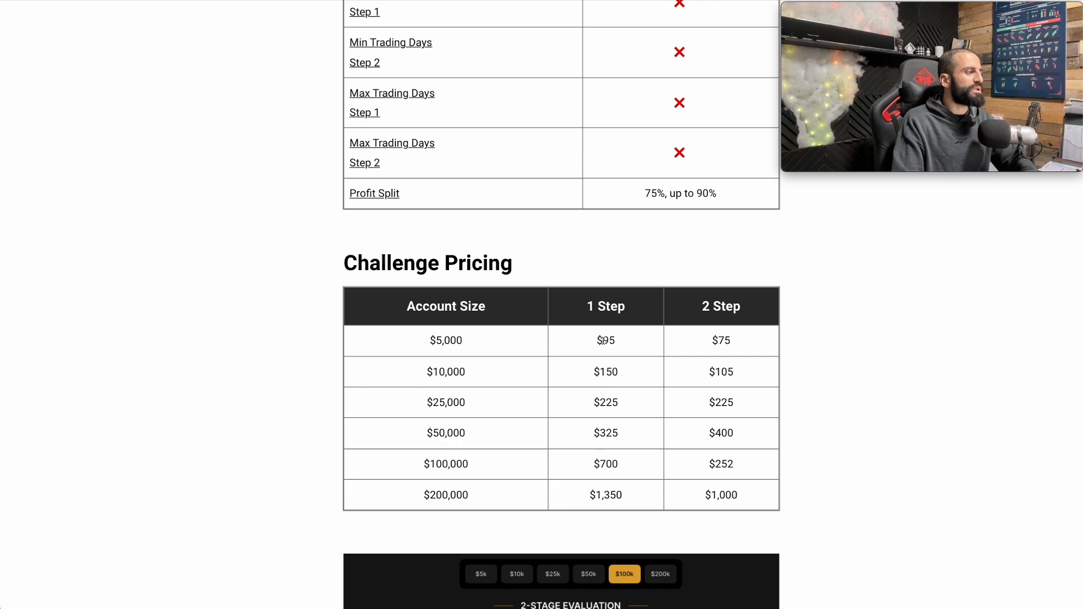
Step: Highlight the two-step prices ($75 for $5,000, $1,000 for $200,000) and scroll back toward the rules tables
{"action": "double_click", "coordinate": [721, 341]}
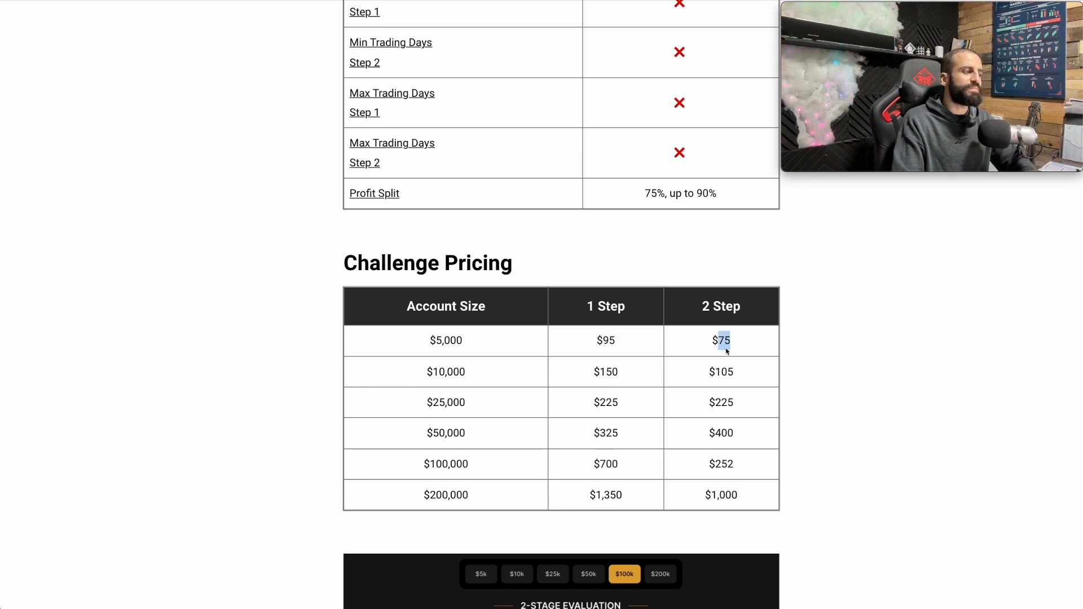
{"action": "mouse_move", "coordinate": [712, 364]}
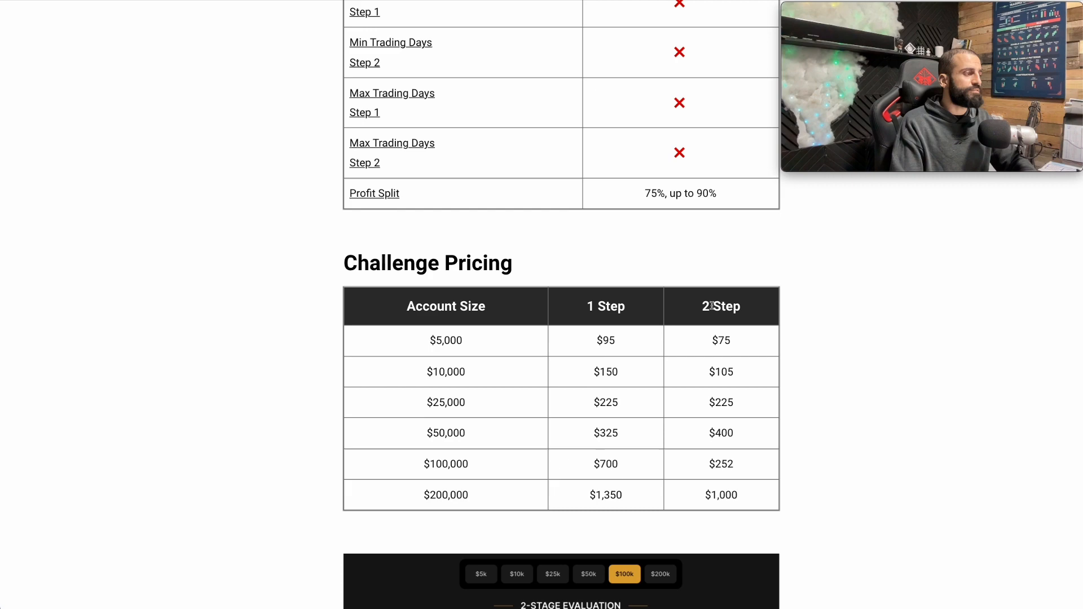
{"action": "double_click", "coordinate": [721, 371]}
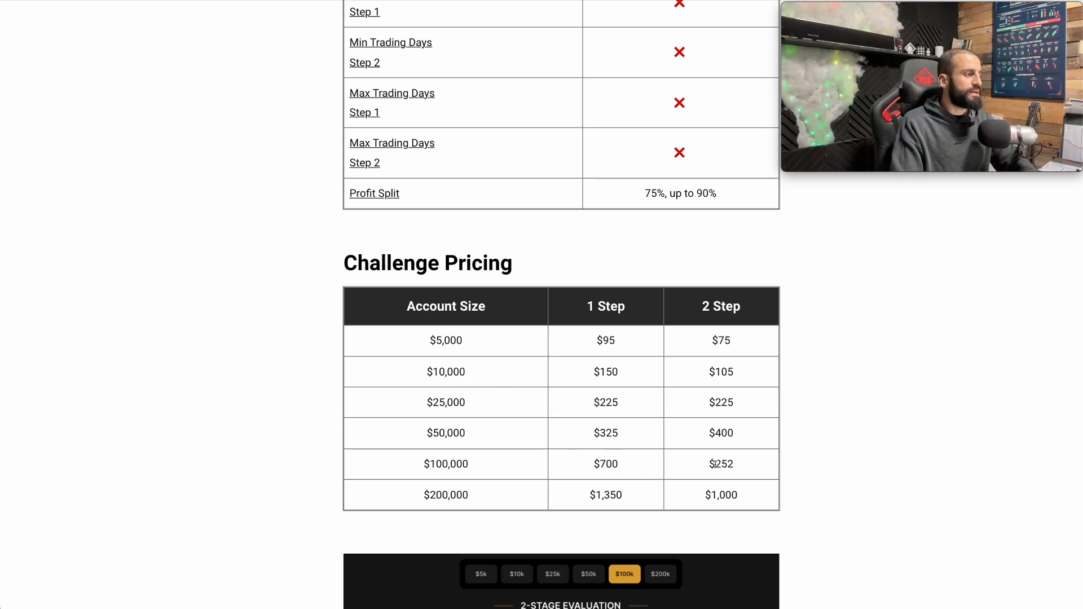
{"action": "double_click", "coordinate": [721, 464]}
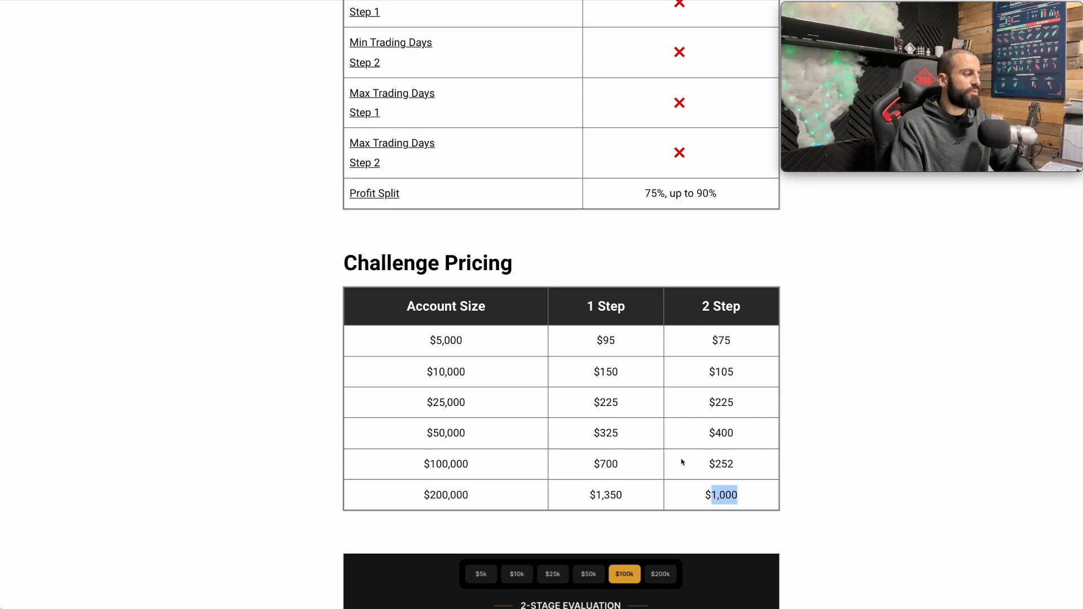
{"action": "scroll", "scroll_direction": "down", "scroll_amount": 3}
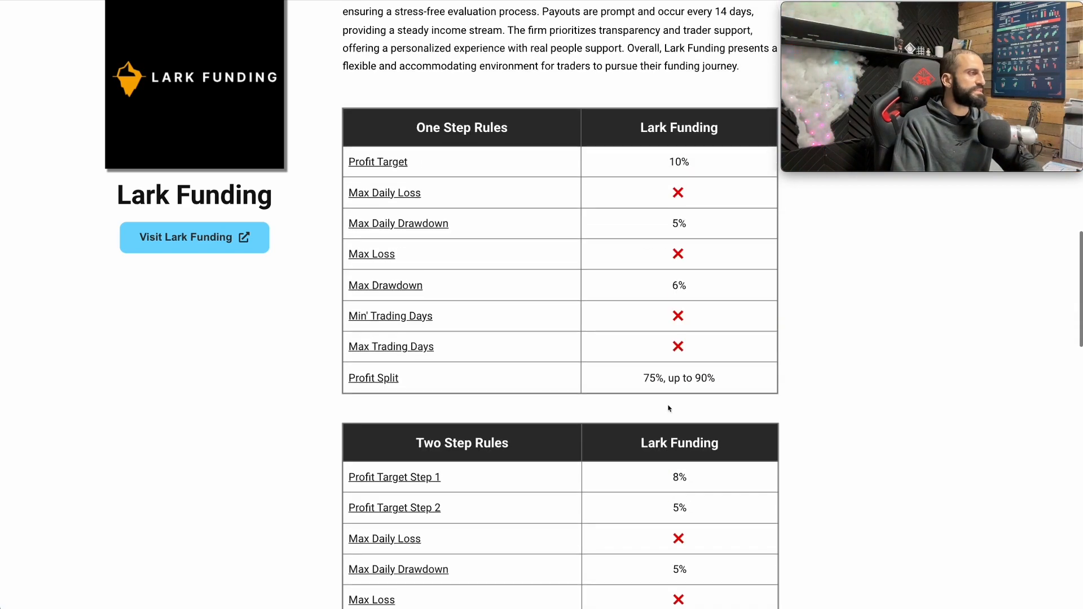
Step: Scroll back up to the Lark Funding Program Details heading
{"action": "scroll", "scroll_direction": "down", "scroll_amount": 3}
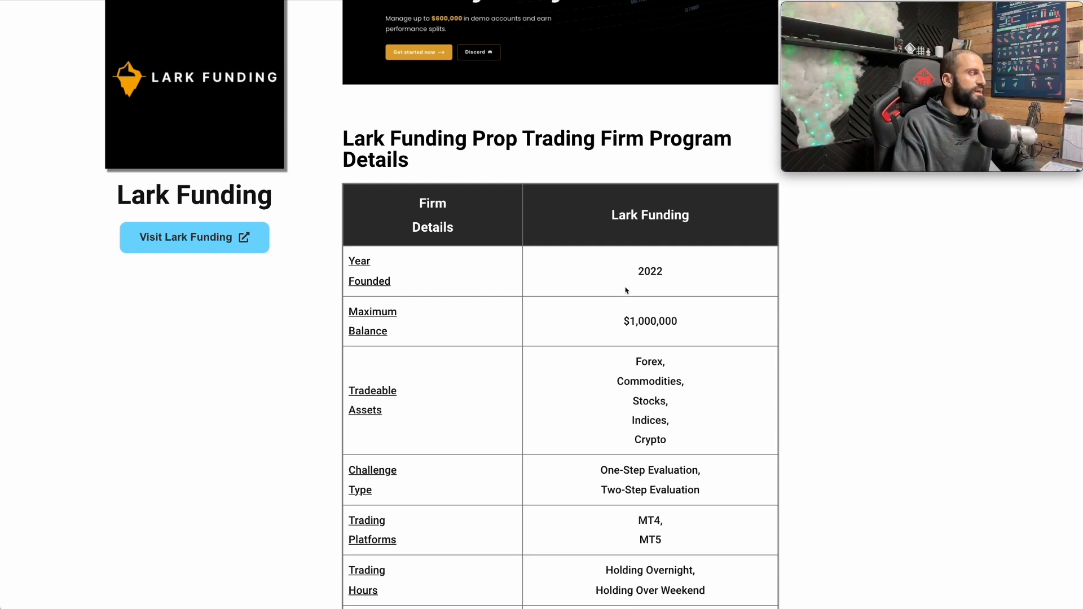
{"action": "scroll", "scroll_direction": "down", "scroll_amount": 3}
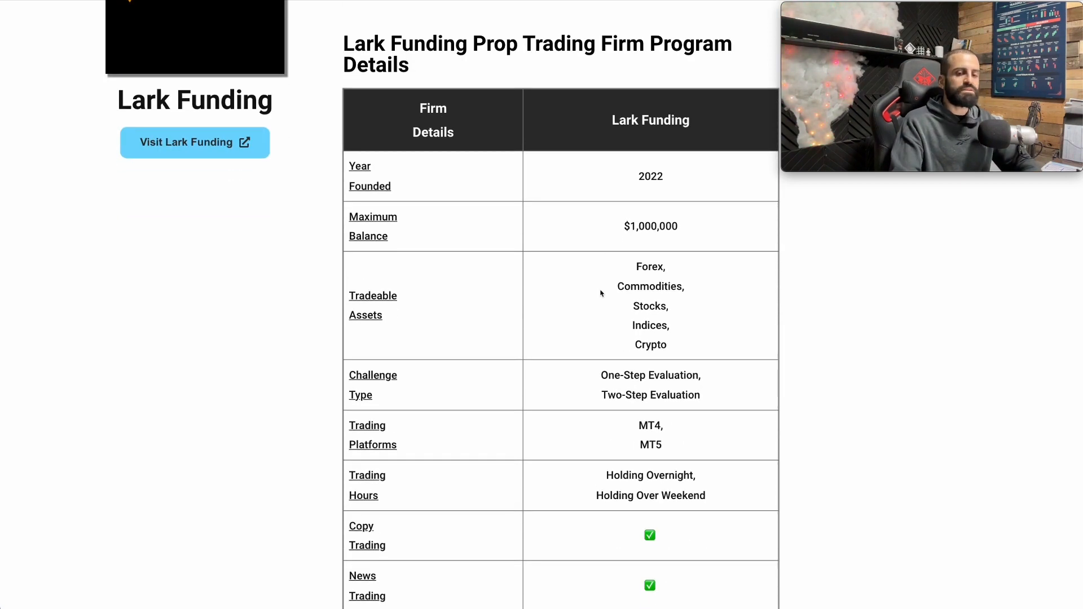